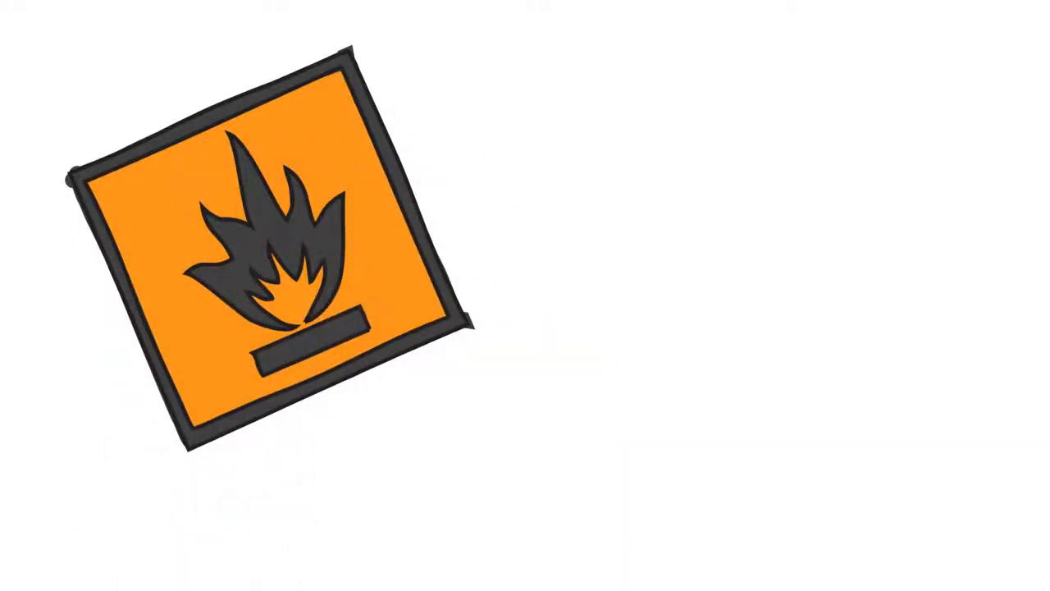
{"action": "type", "text": "\"GO AND GET YOUR FAMILY, FOR THIS WI\""}
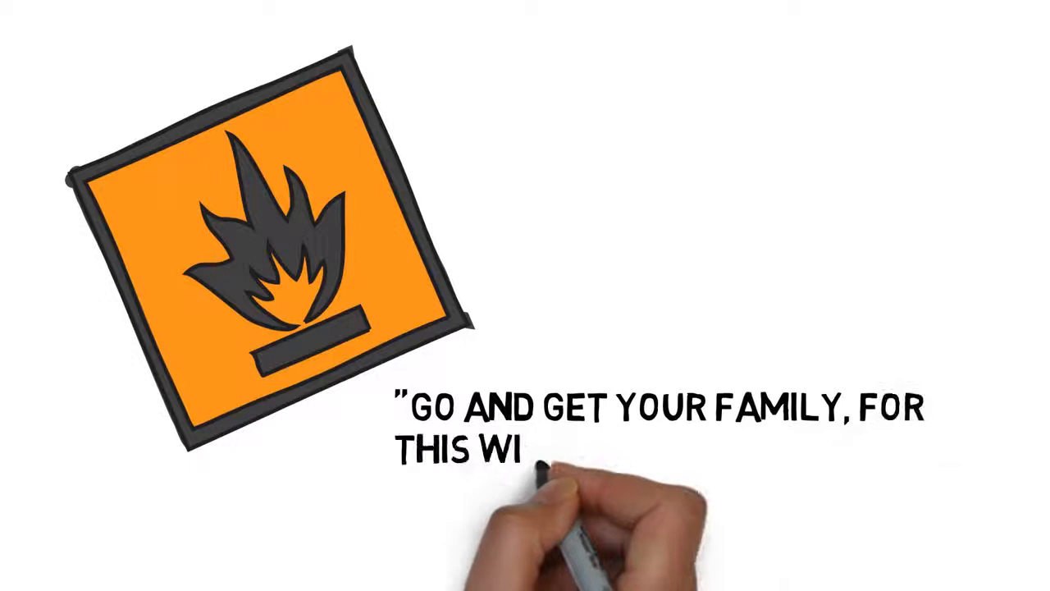